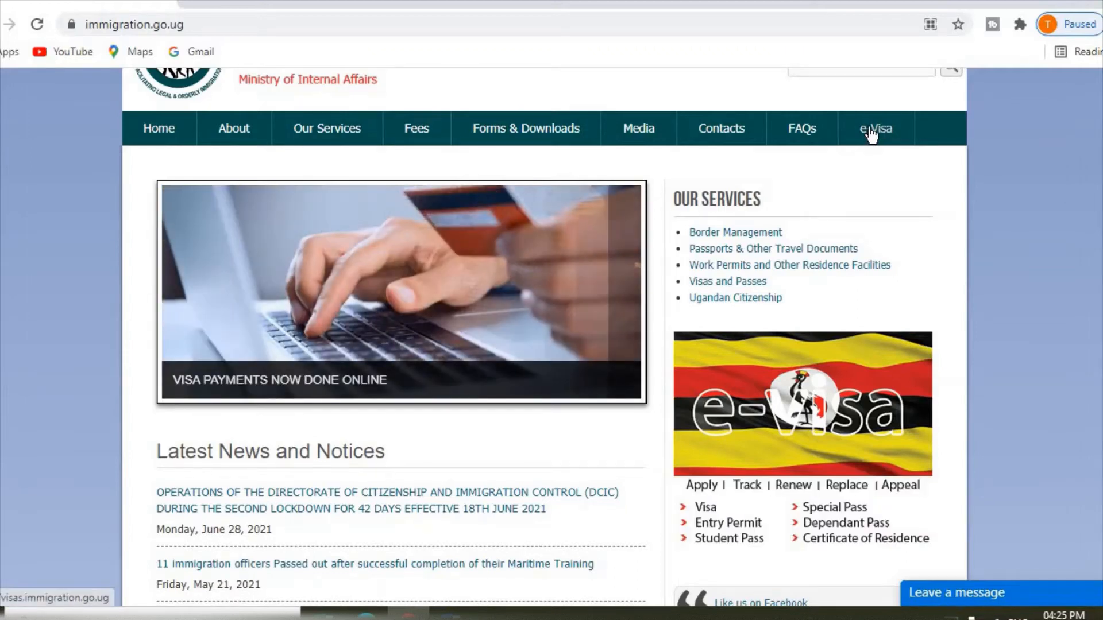
# Step: Reach the e-Visa portal from the top navigation and view the Start a new application button
pyautogui.click(875, 129)
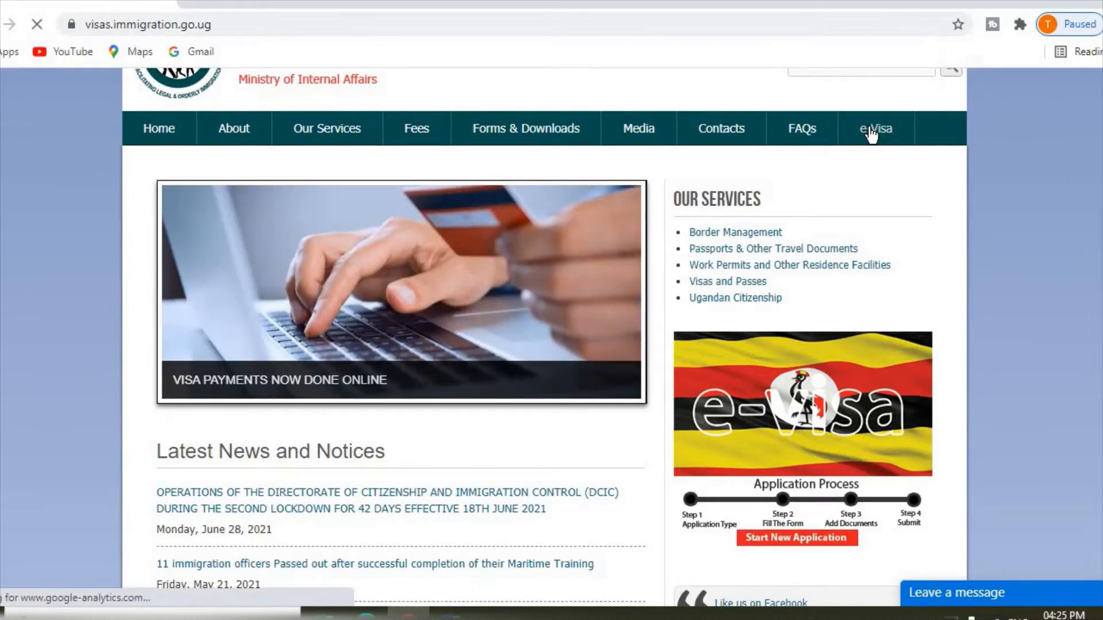
pyautogui.click(875, 128)
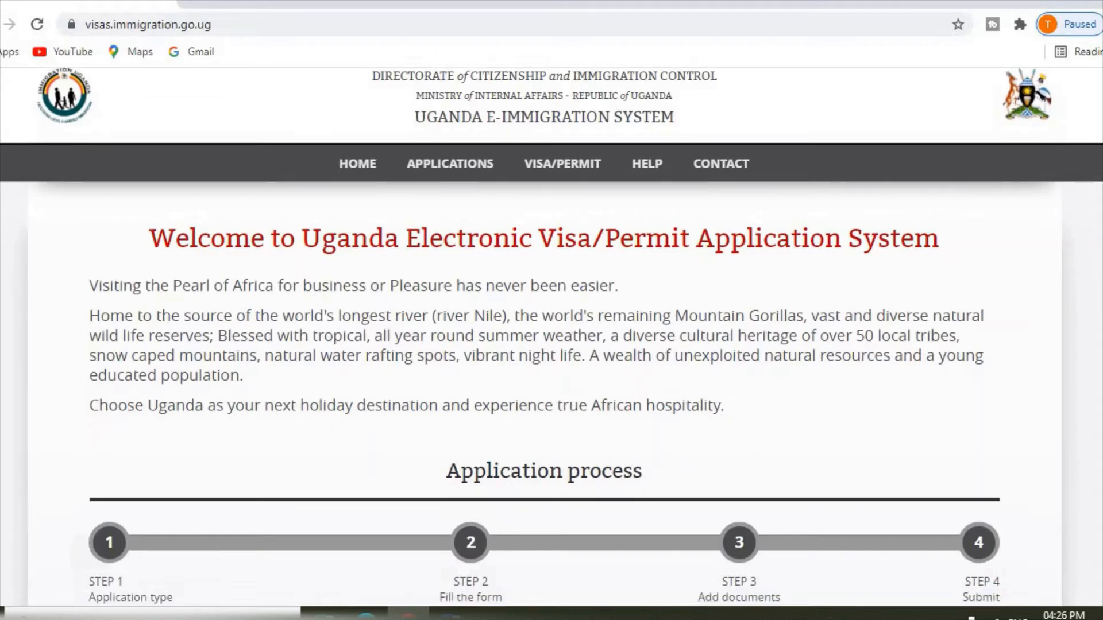
pyautogui.scroll(-3)
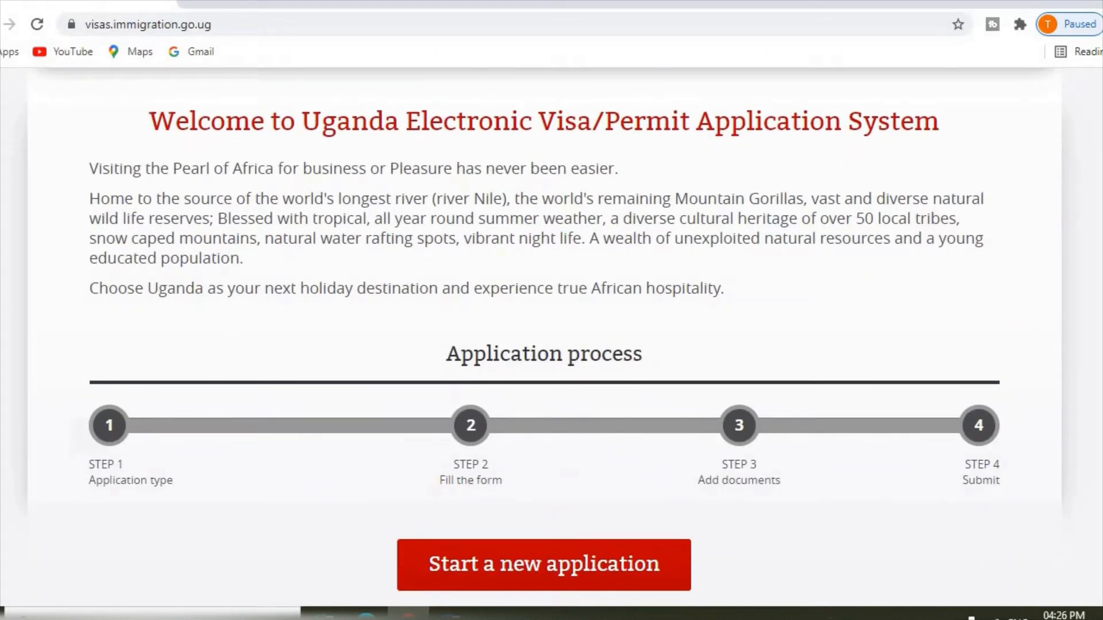
pyautogui.rightClick(814, 493)
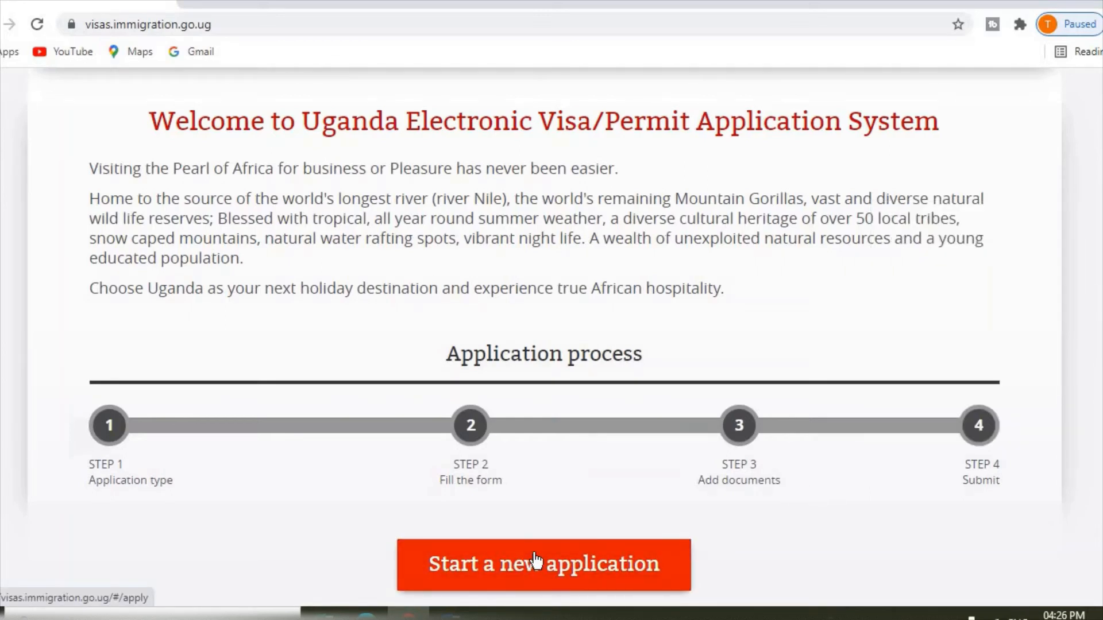
# Step: Start a new application and accept the Disclaimer to land on Step 1
pyautogui.click(541, 564)
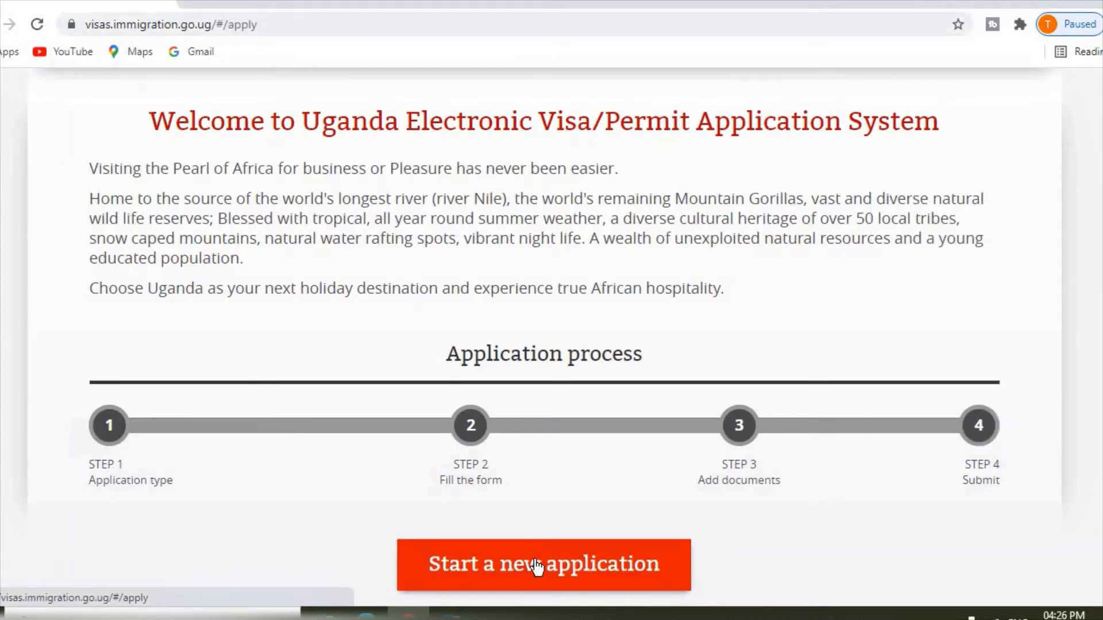
pyautogui.click(543, 563)
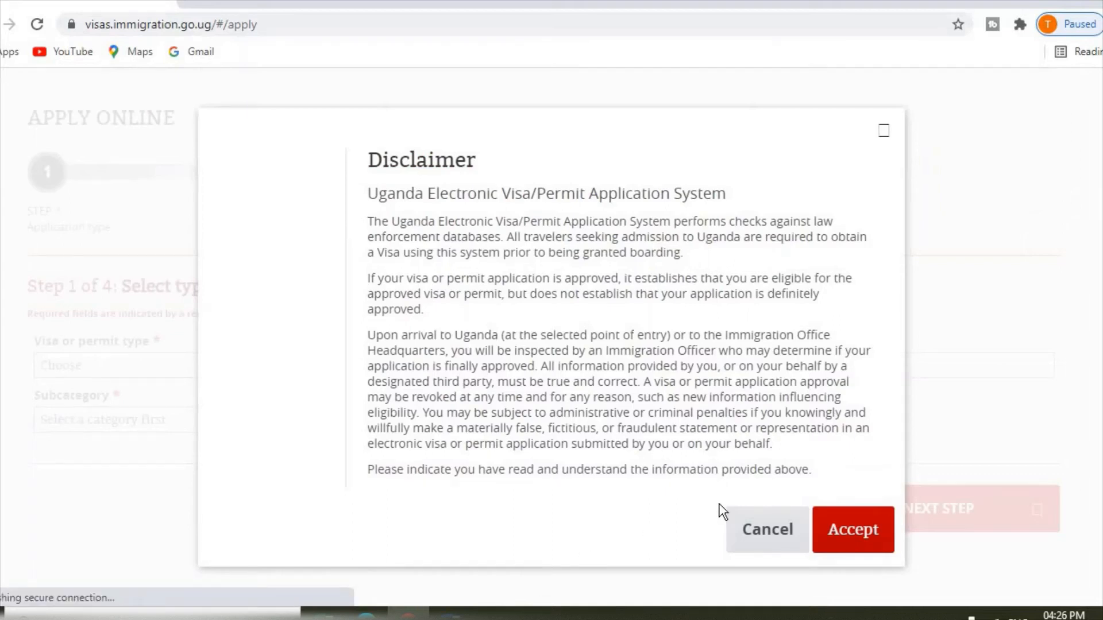
pyautogui.click(851, 529)
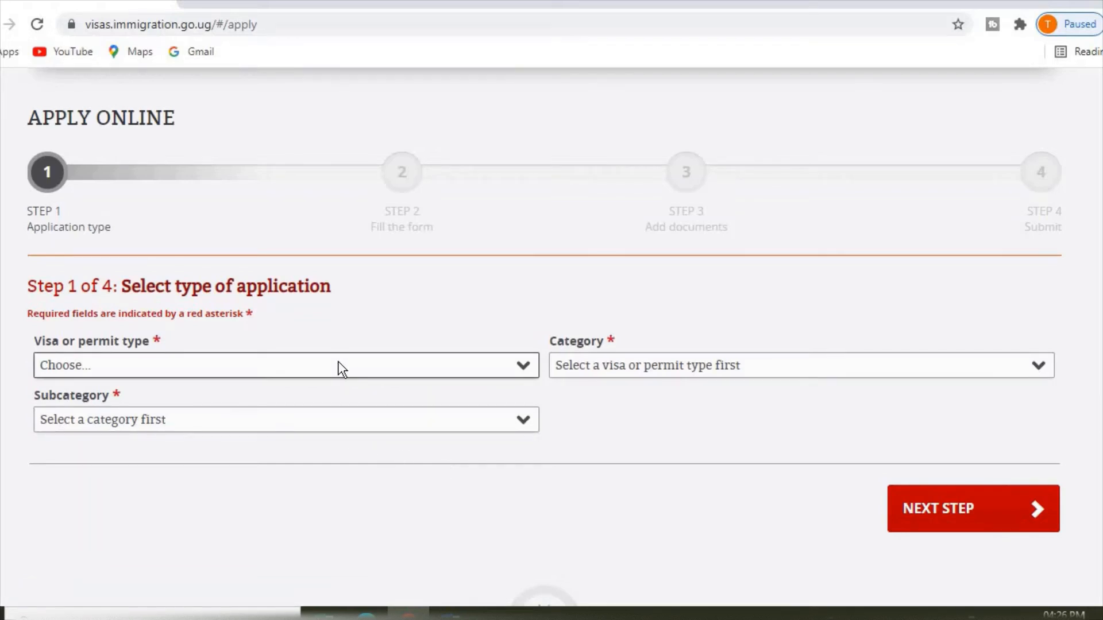
# Step: Choose Visa, category Uganda Ordinary/Tourist Visa and subcategory Single Entry
pyautogui.click(285, 365)
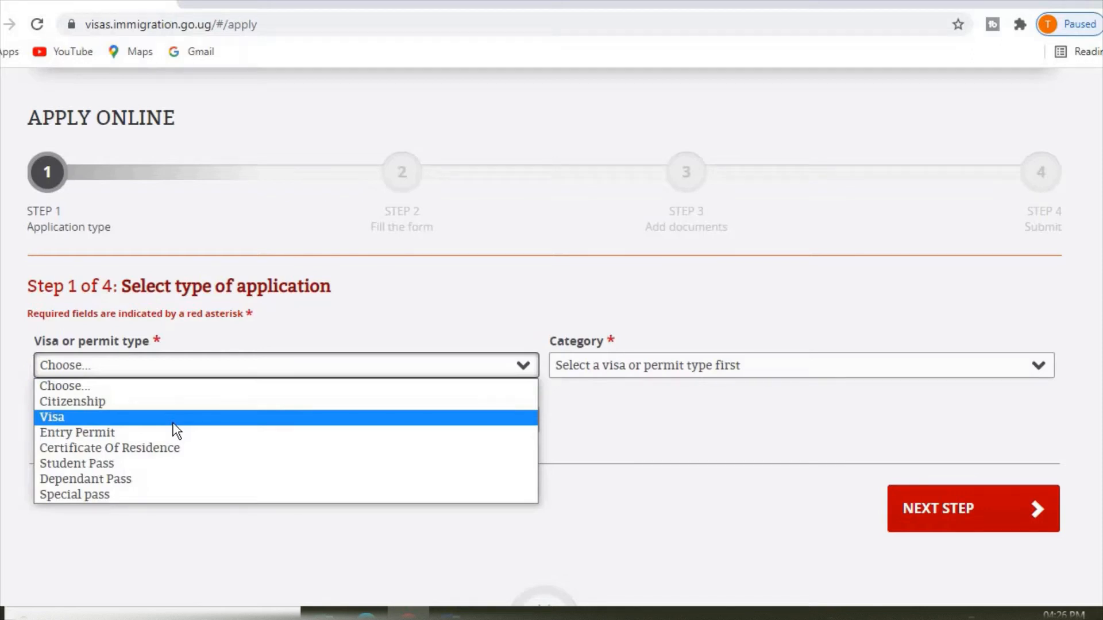
pyautogui.click(51, 416)
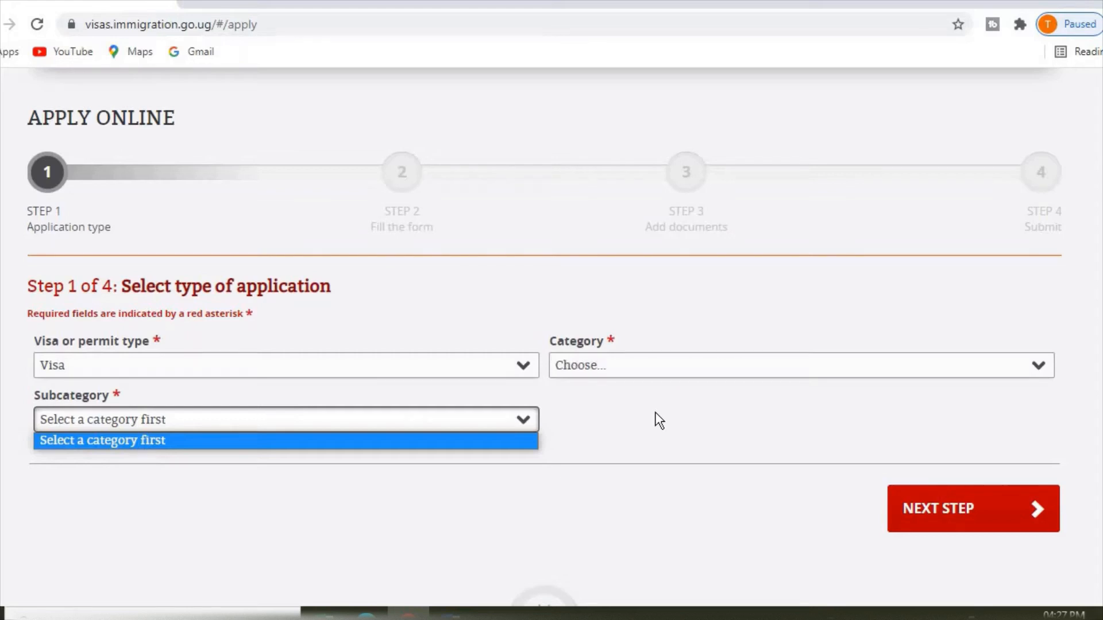
pyautogui.click(801, 365)
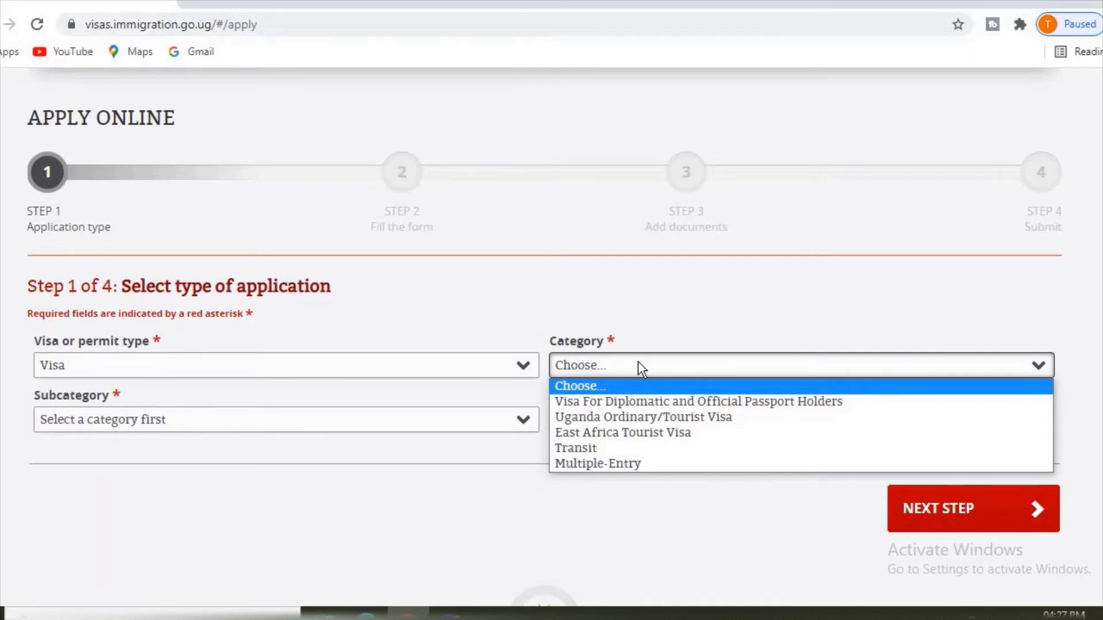
pyautogui.moveTo(642, 416)
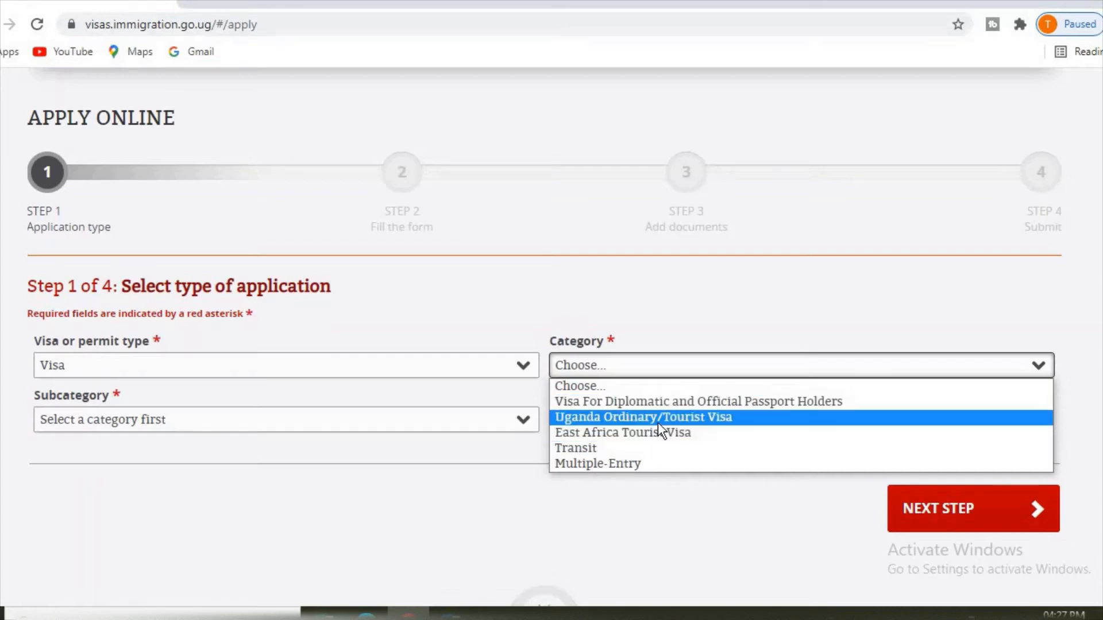
pyautogui.click(641, 417)
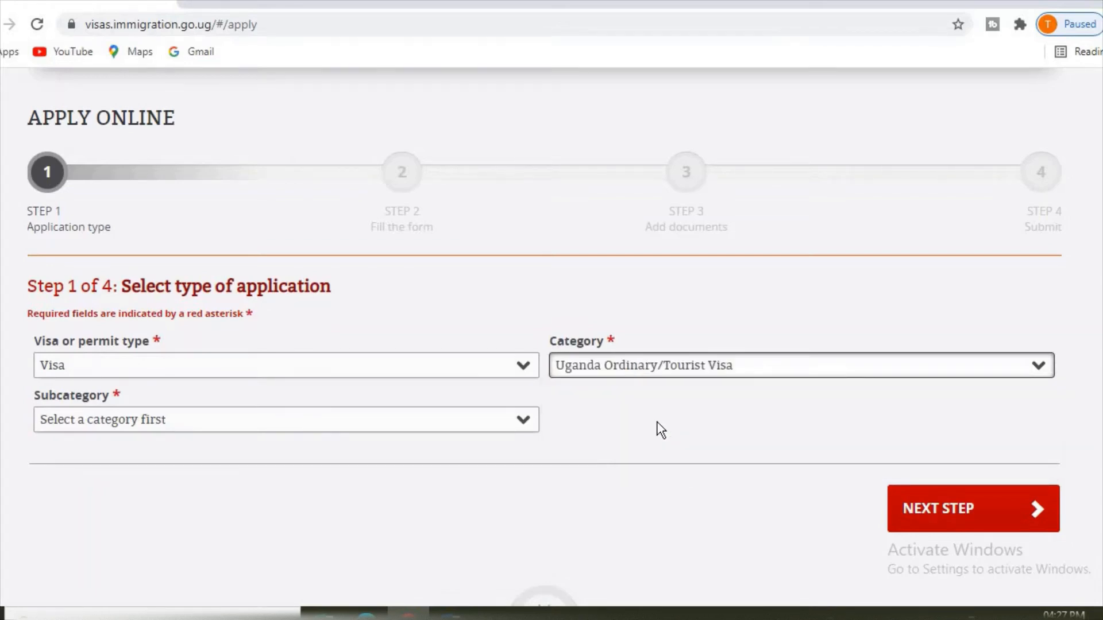
pyautogui.click(286, 420)
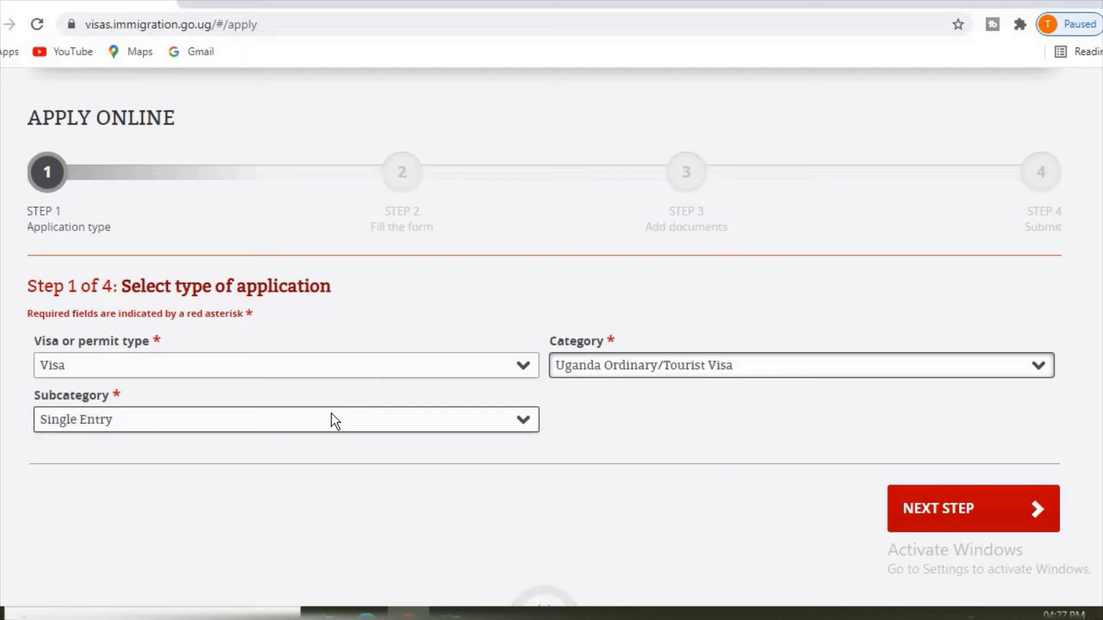
pyautogui.click(285, 419)
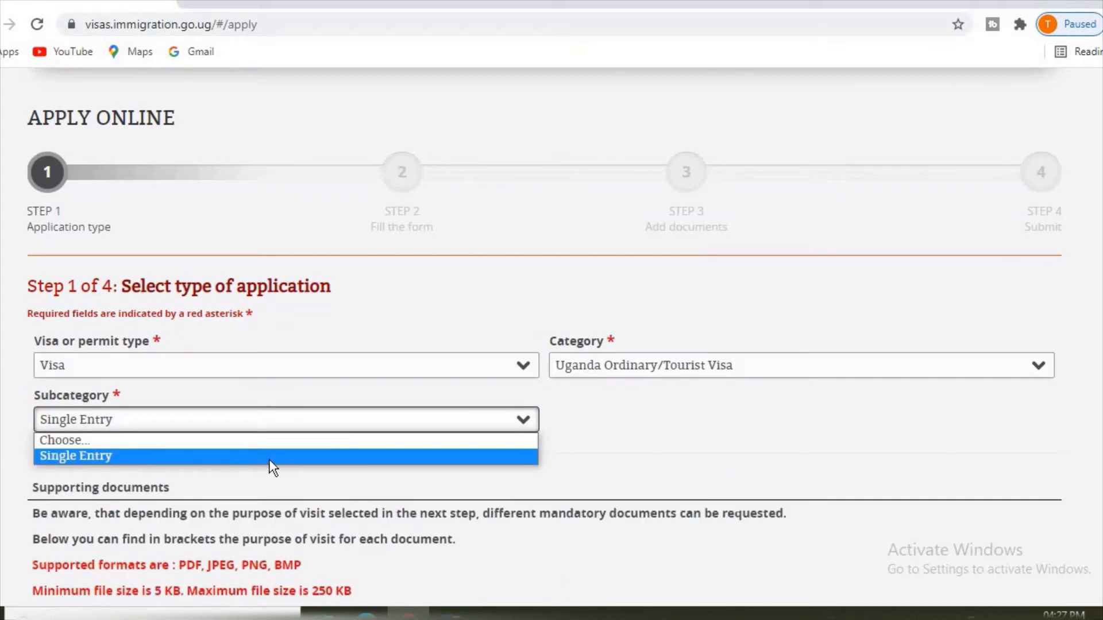
pyautogui.click(76, 456)
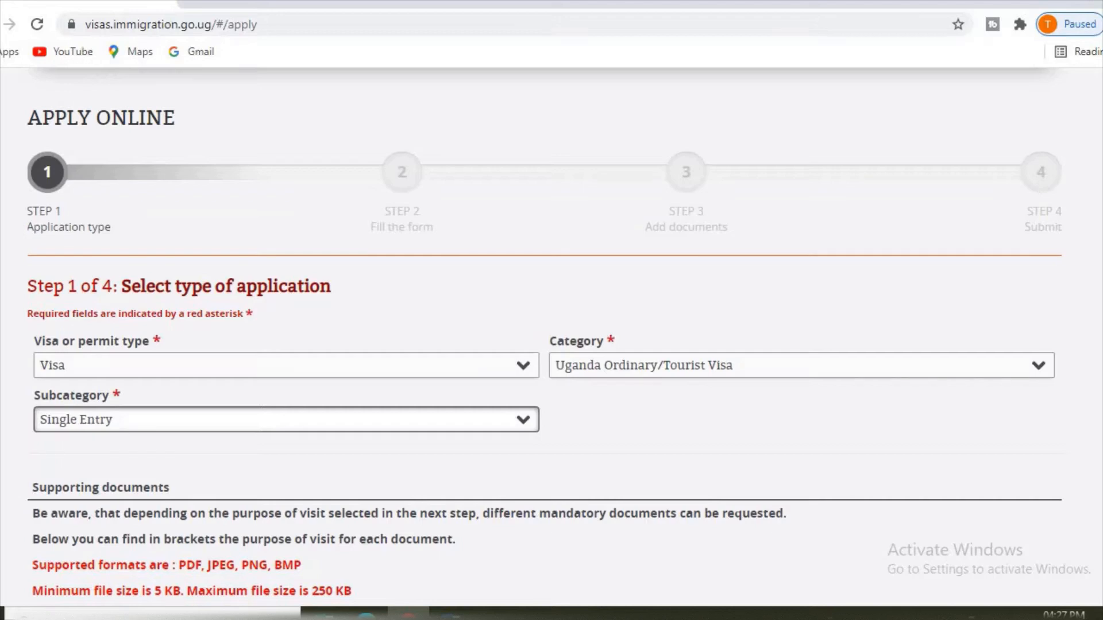
# Step: Scroll through the supporting documents list and USD 50 fee down to NEXT STEP
pyautogui.scroll(-3)
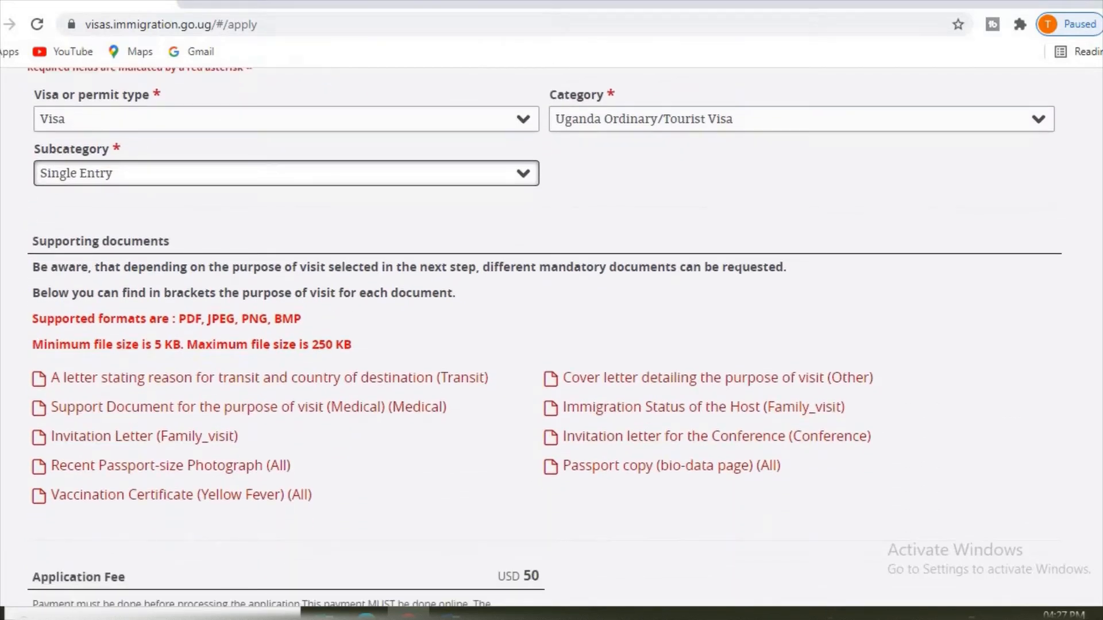
pyautogui.scroll(-3)
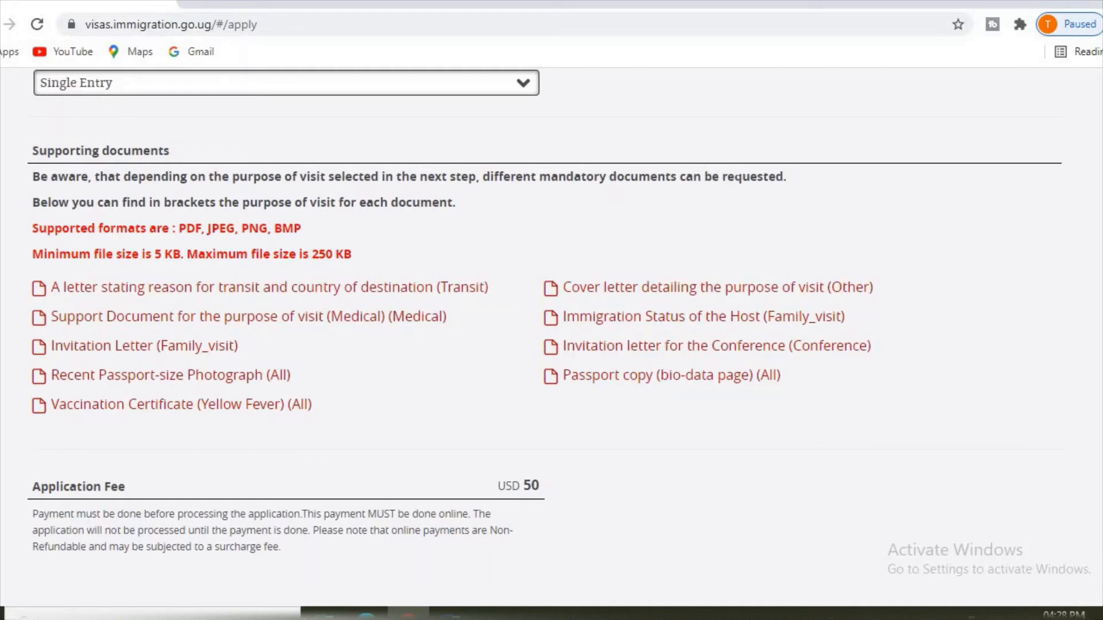
pyautogui.scroll(-3)
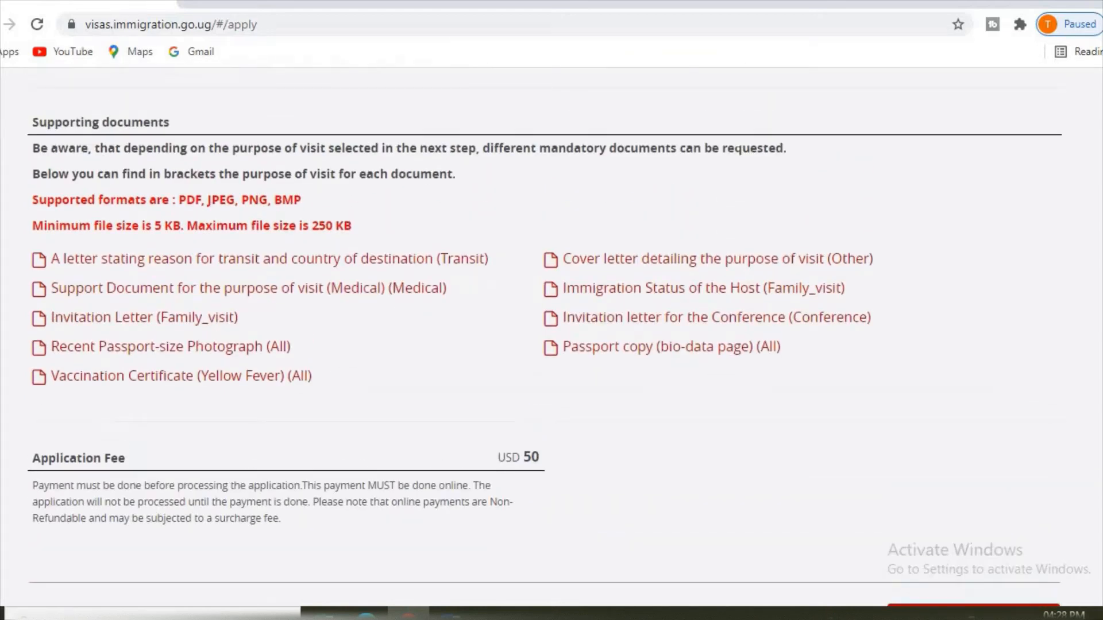
pyautogui.scroll(-3)
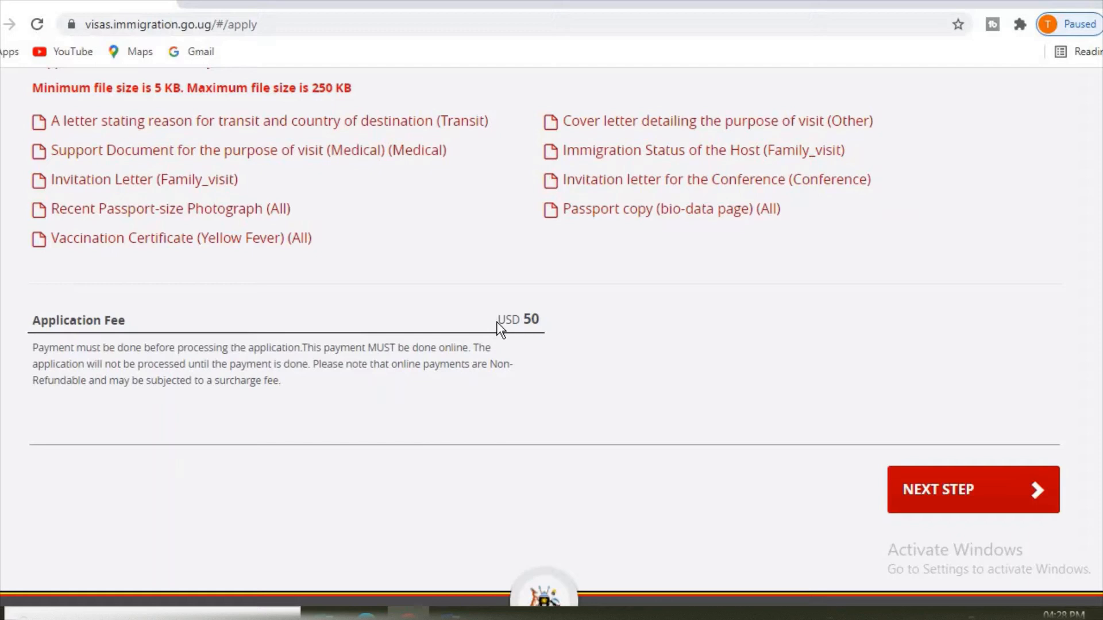
pyautogui.moveTo(575, 332)
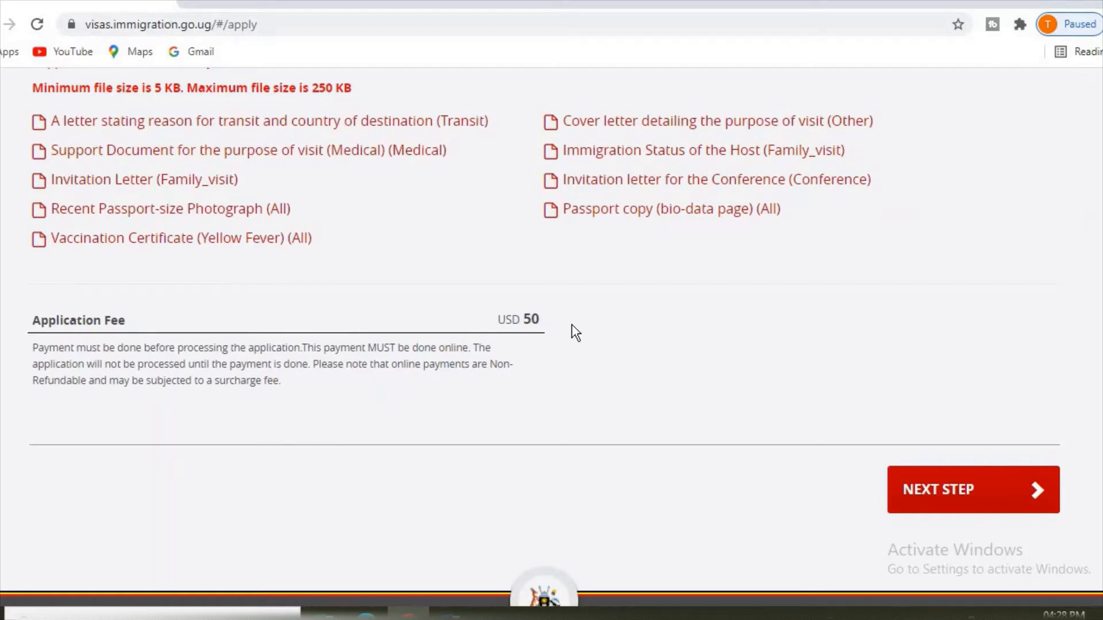
pyautogui.moveTo(951, 506)
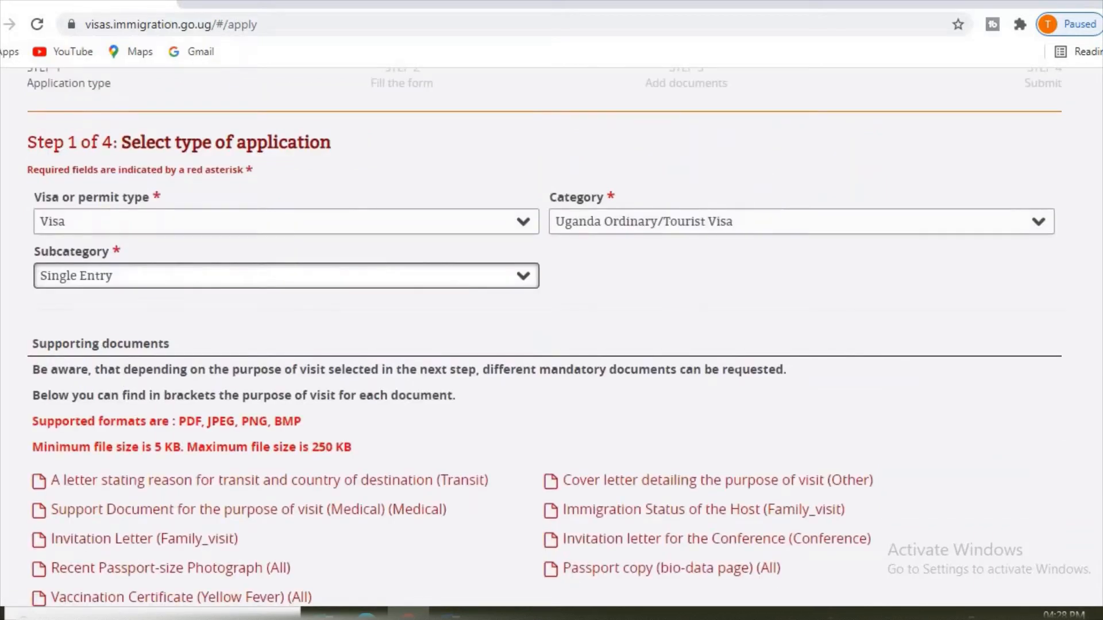
pyautogui.scroll(-3)
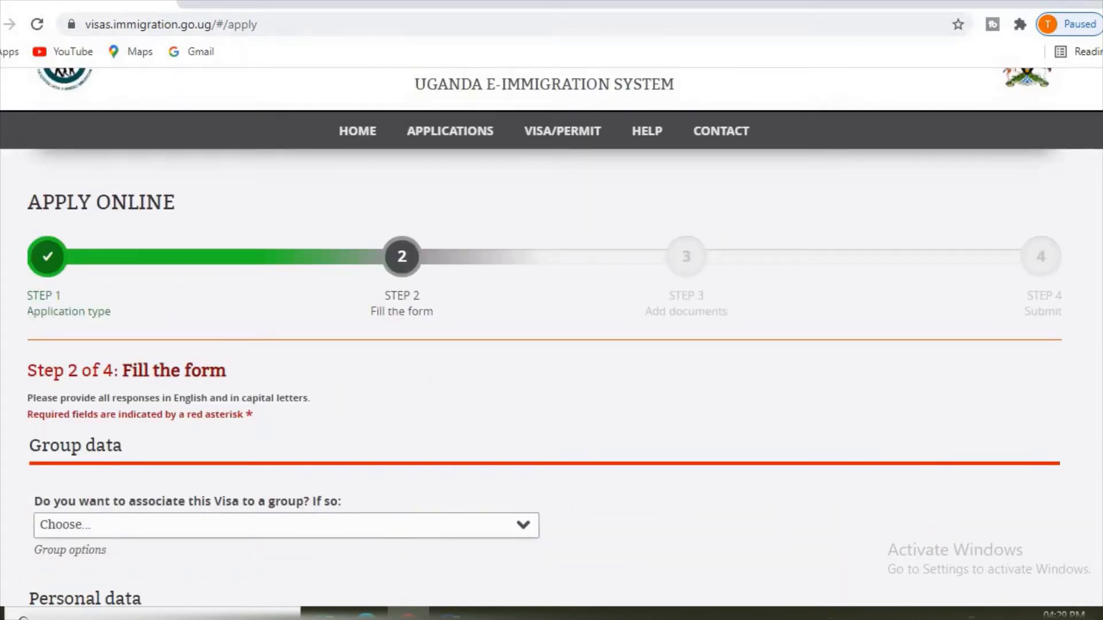
# Step: Work down the Personal data fields of the step 2 form to the Passport type field
pyautogui.scroll(-3)
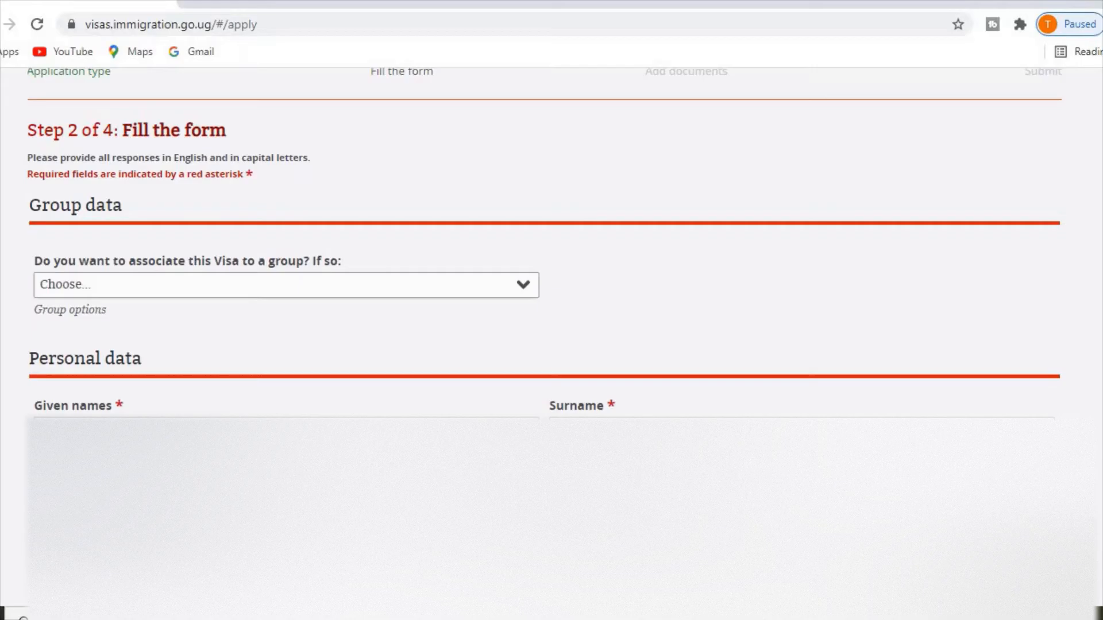
pyautogui.scroll(-3)
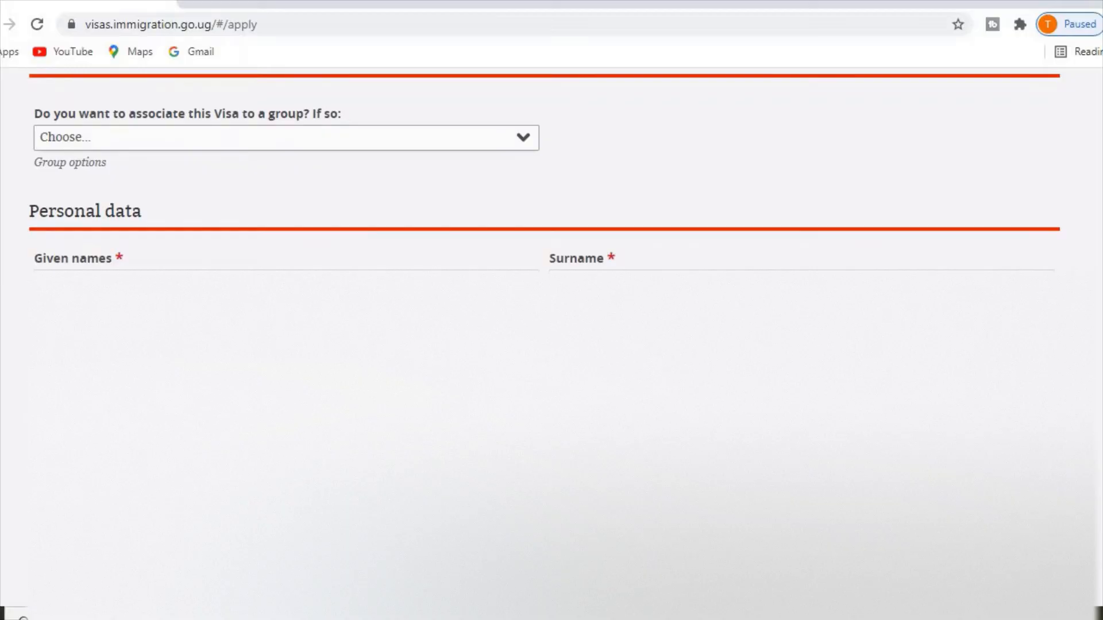
pyautogui.scroll(-3)
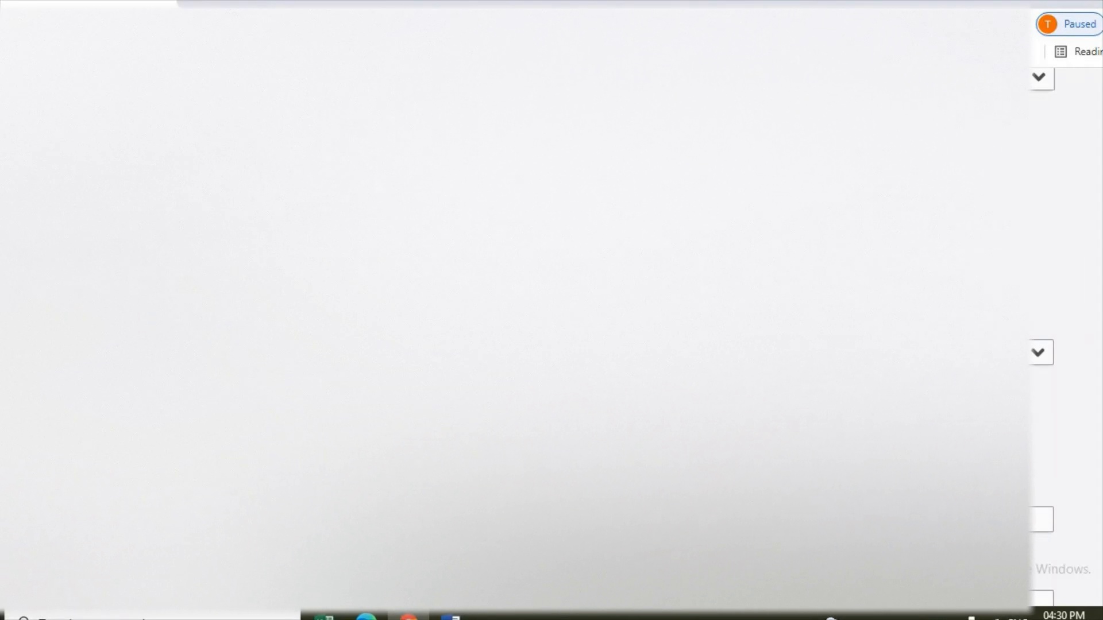
pyautogui.scroll(-3)
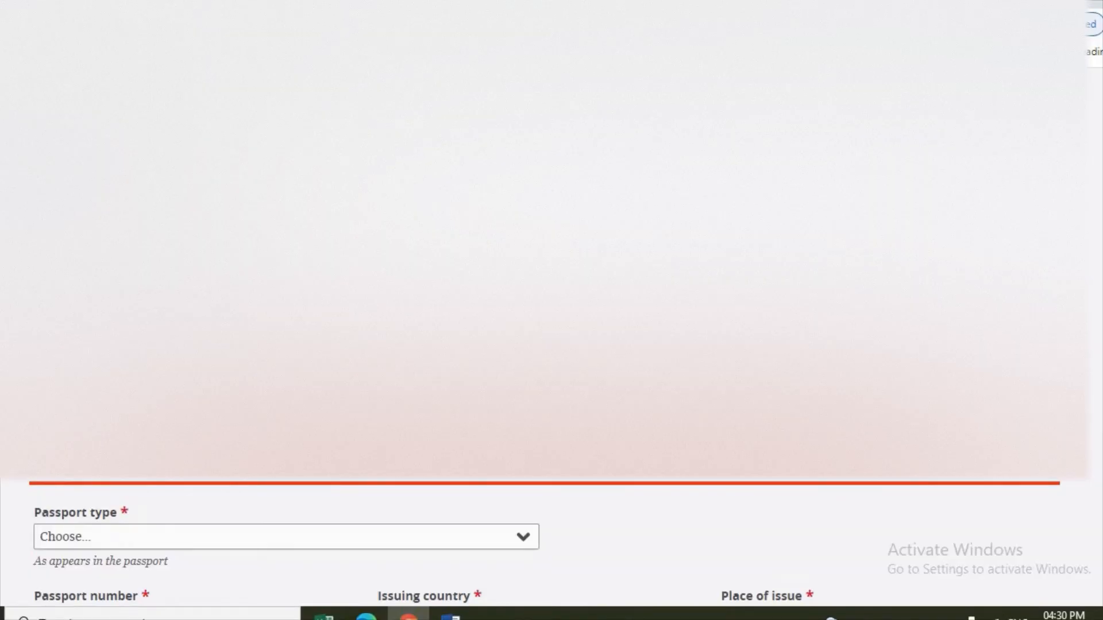
# Step: Scroll past the passport fields to the Address in Uganda and Travel history questions
pyautogui.scroll(-3)
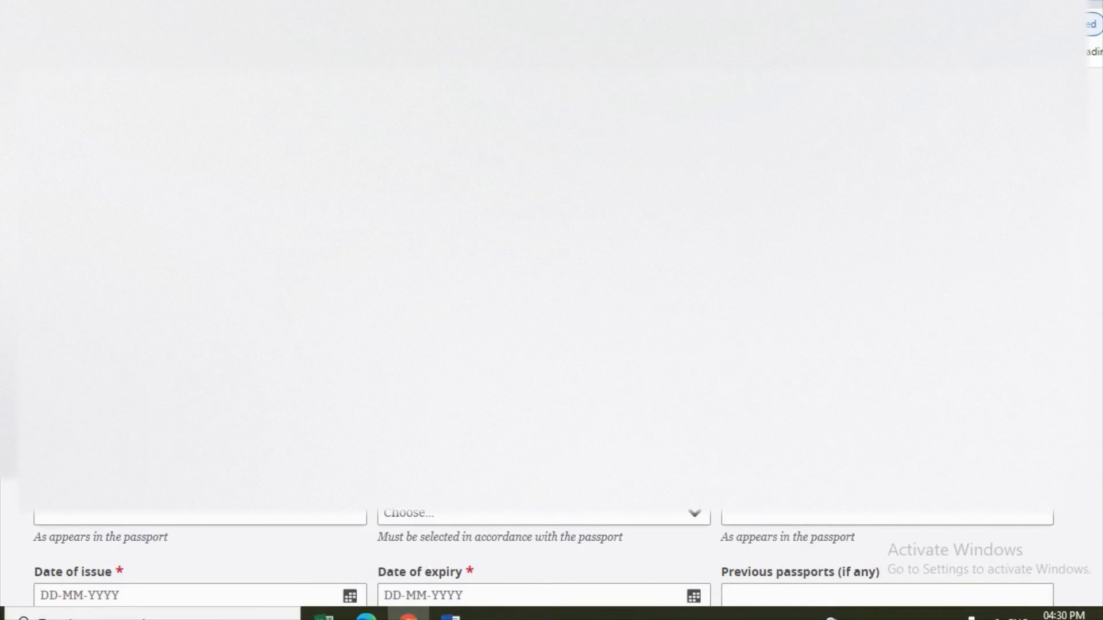
pyautogui.scroll(-3)
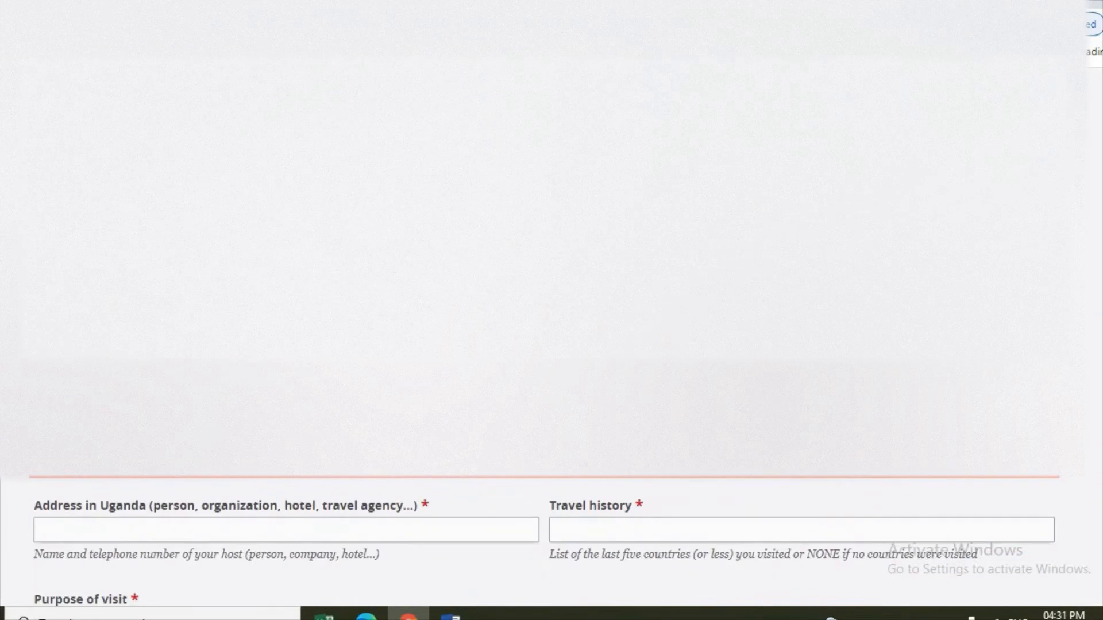